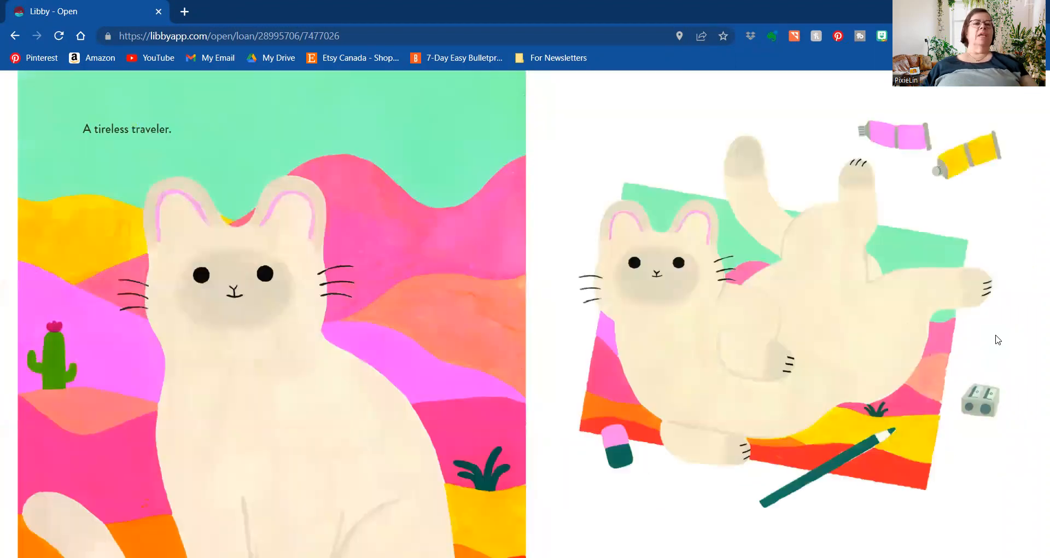
mouse_move(995, 335)
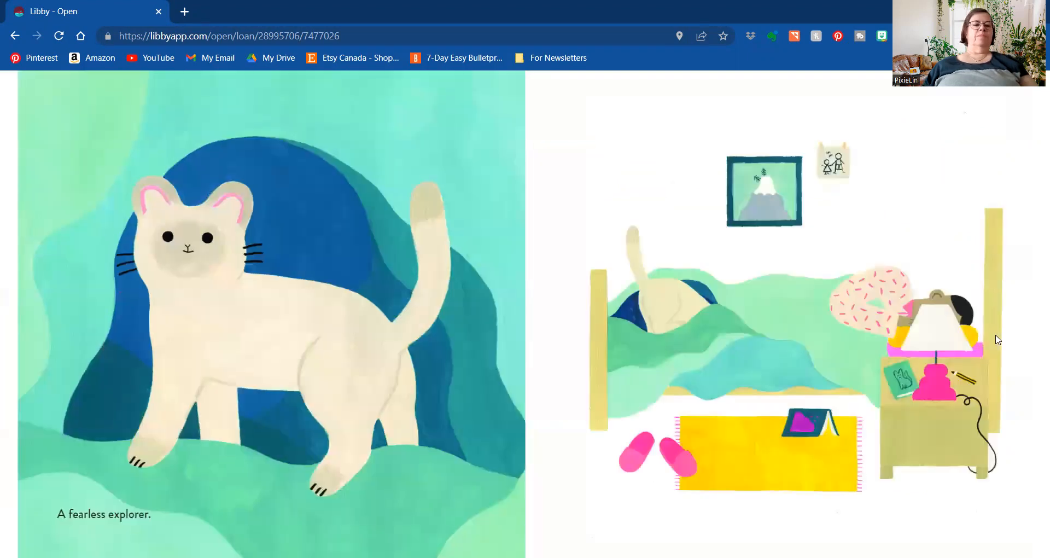
mouse_move(995, 335)
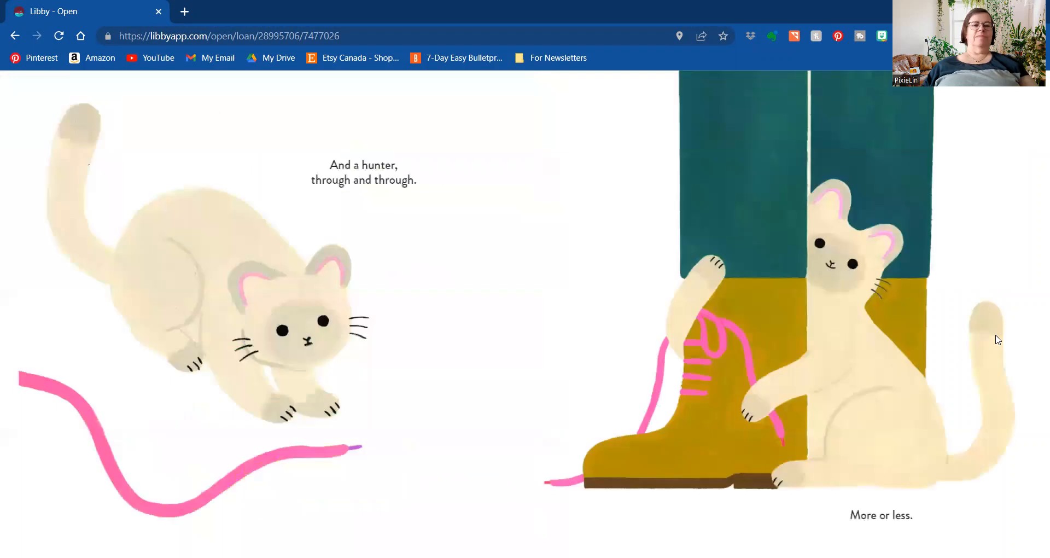
mouse_move(996, 334)
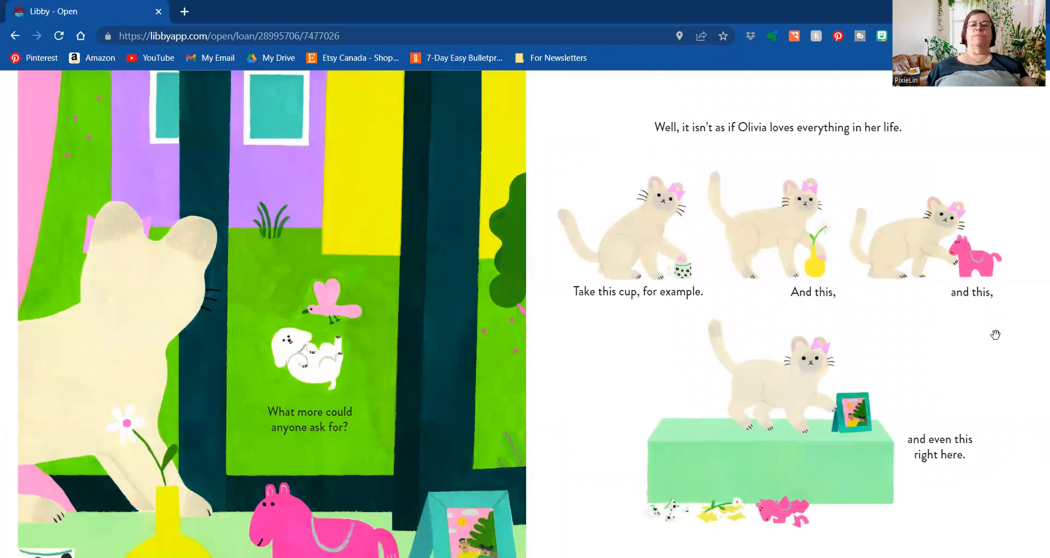
mouse_move(924, 220)
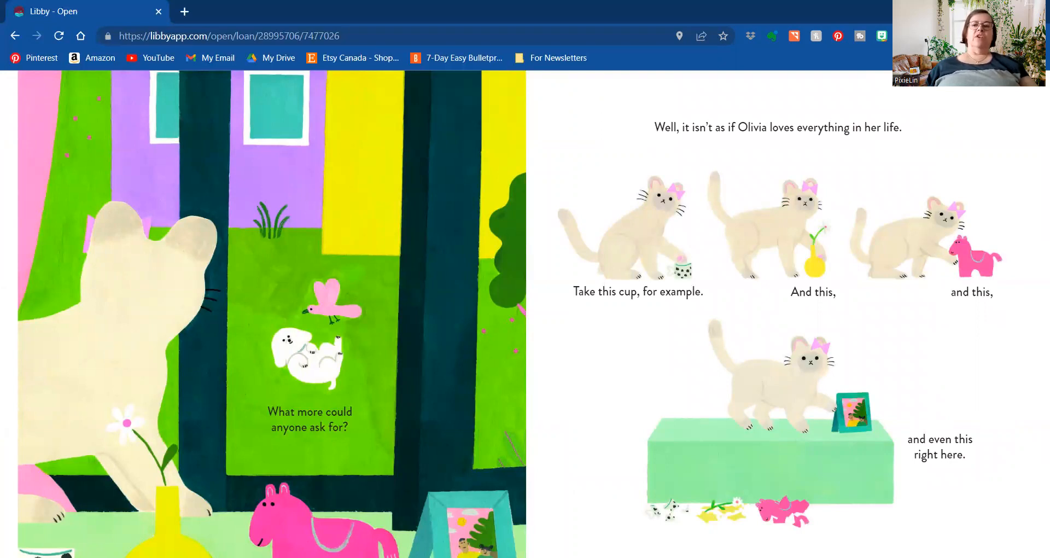
mouse_move(995, 167)
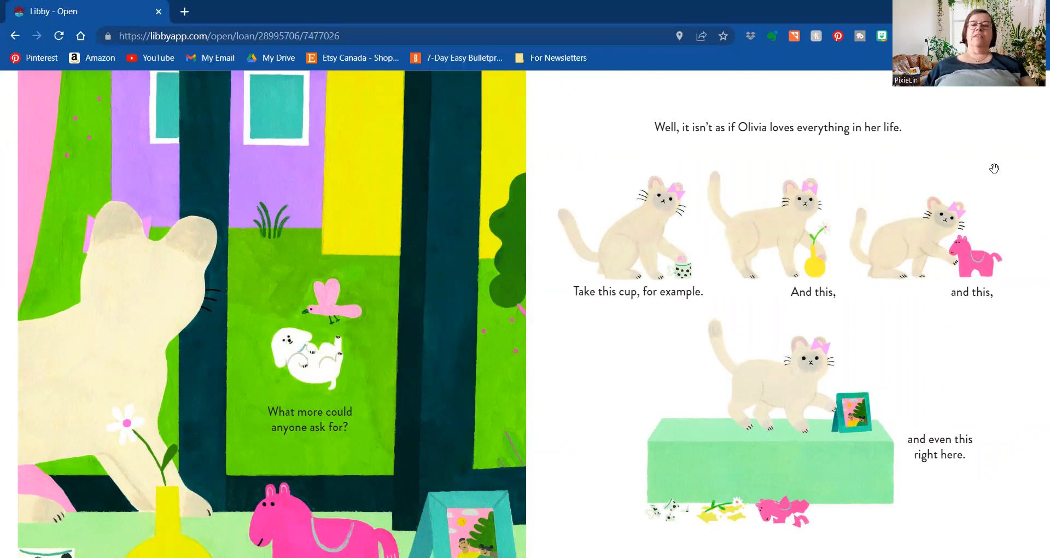
mouse_move(978, 341)
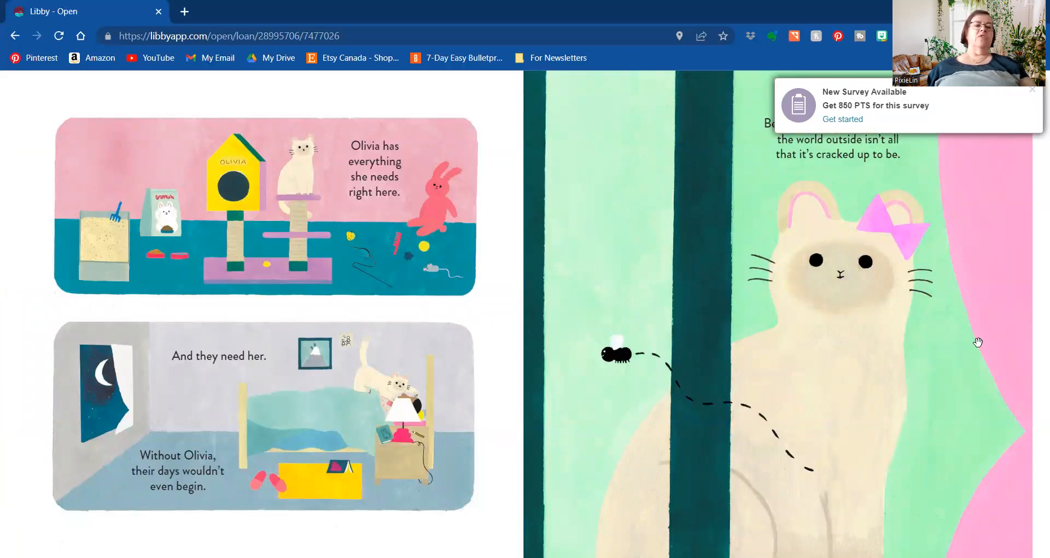
mouse_move(924, 180)
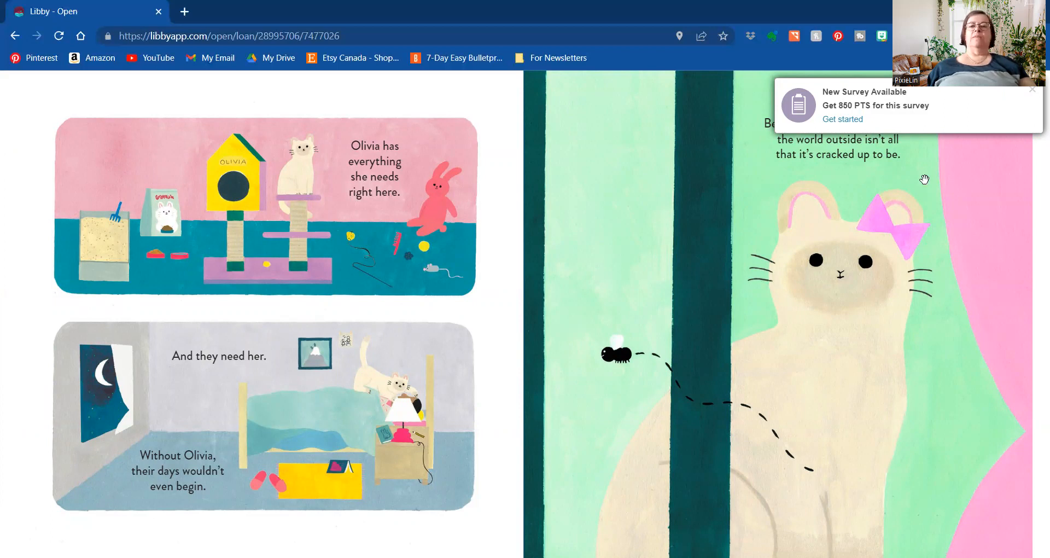
mouse_move(1033, 91)
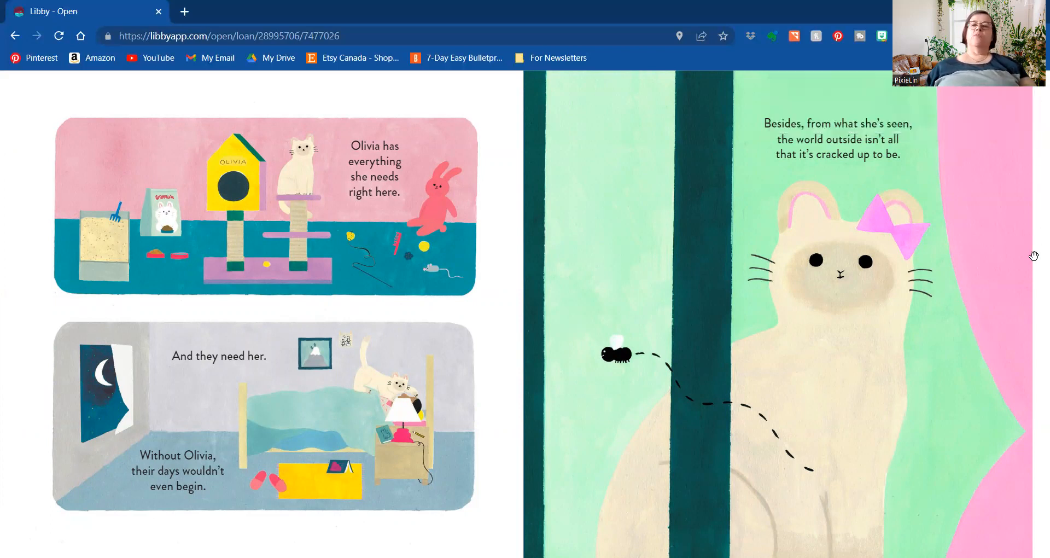
mouse_move(1012, 300)
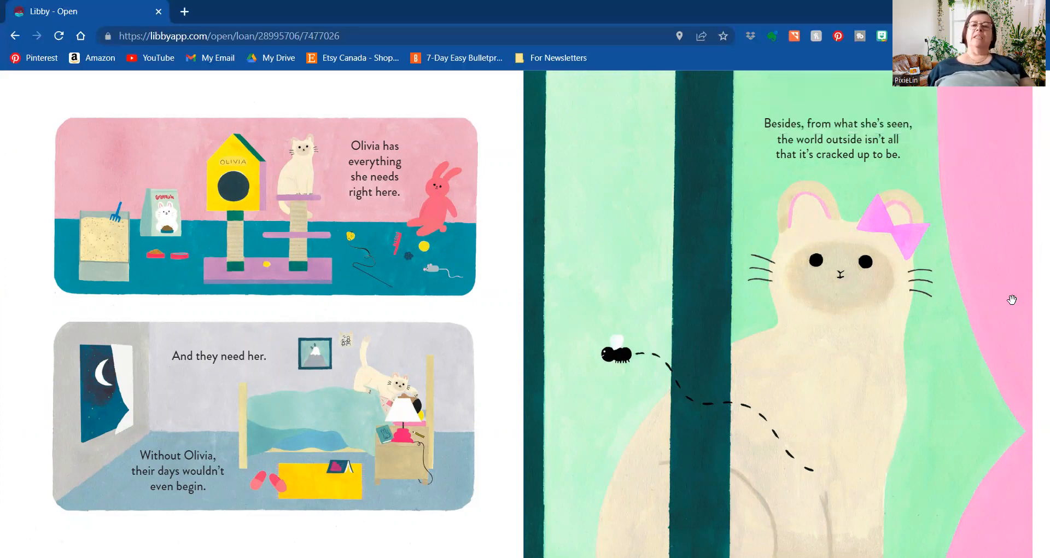
mouse_move(1016, 333)
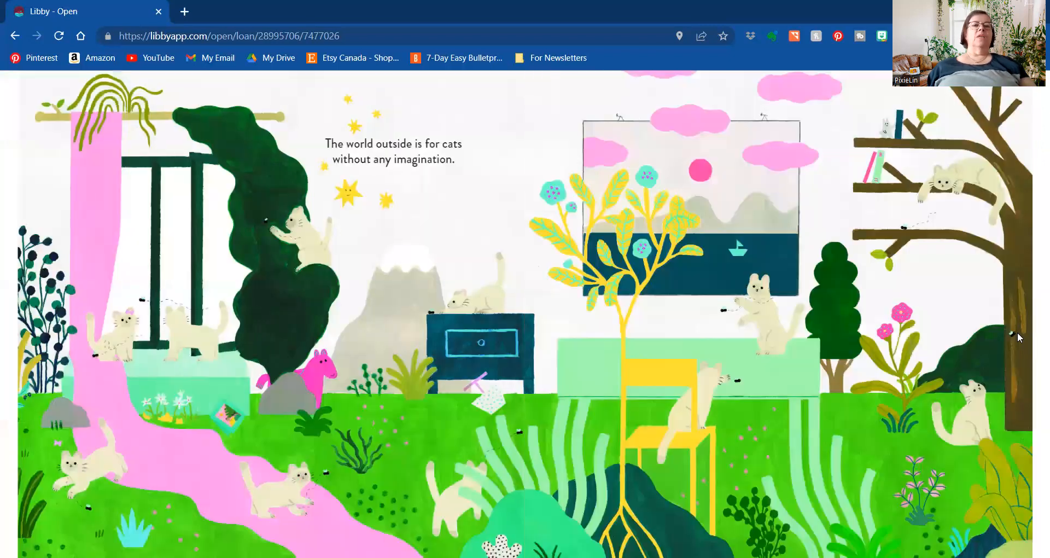
mouse_move(1015, 332)
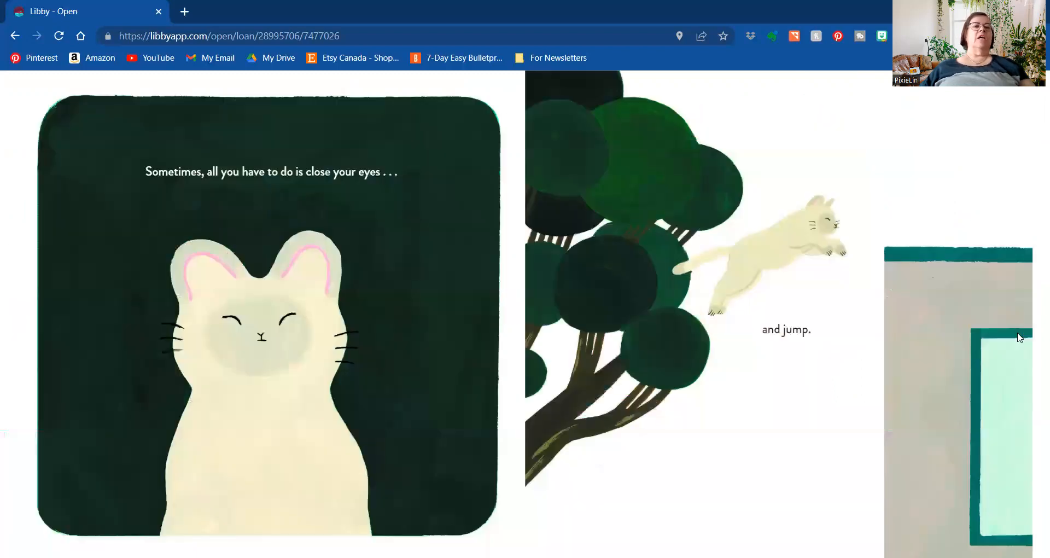
mouse_move(1016, 333)
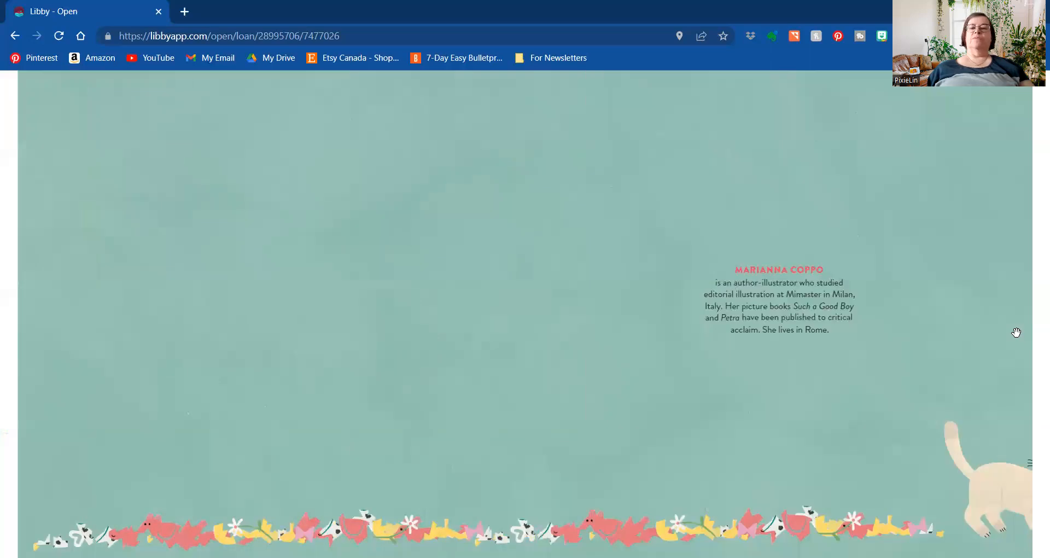
mouse_move(663, 280)
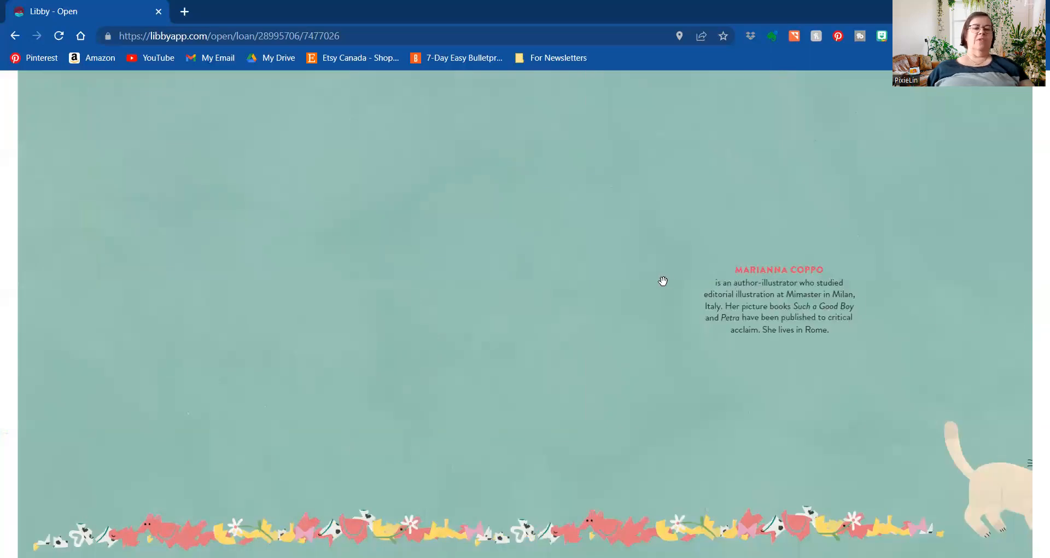
mouse_move(533, 65)
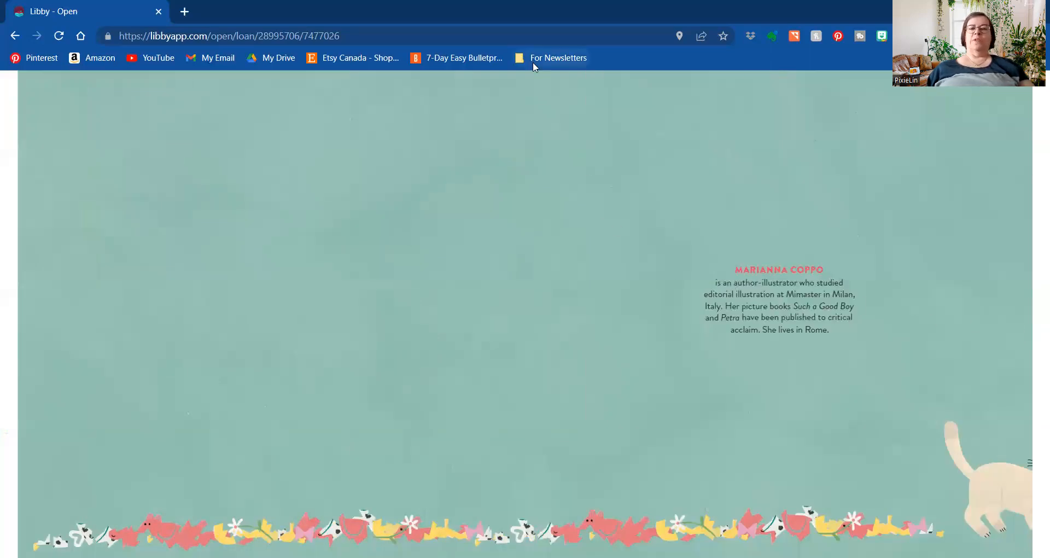